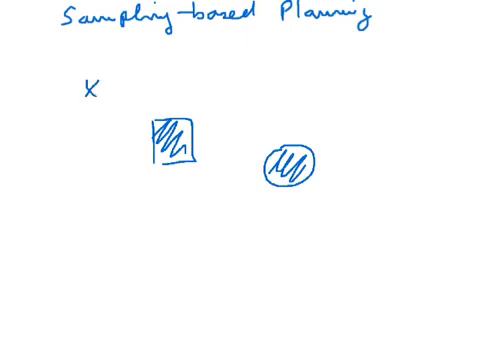
Mark the start point with an X beneath the Sampling-based Planning title.
left_click(366, 248)
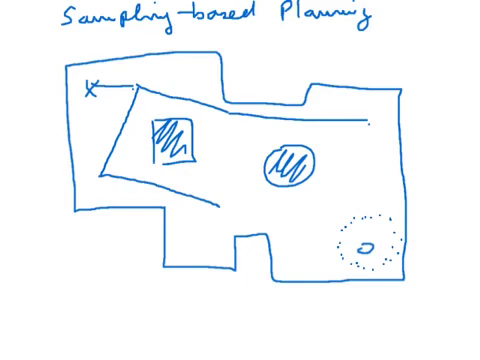
Write the label 'd-ball' below the dotted goal circle and mark a point on the fresh page.
type("d")
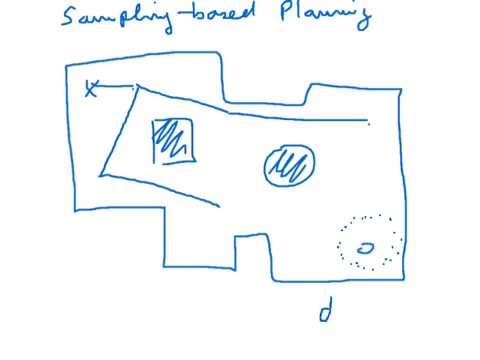
type("-ba")
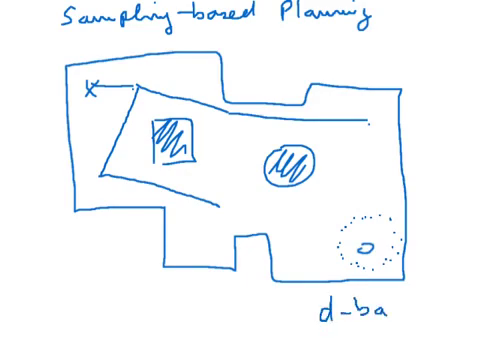
type("ll")
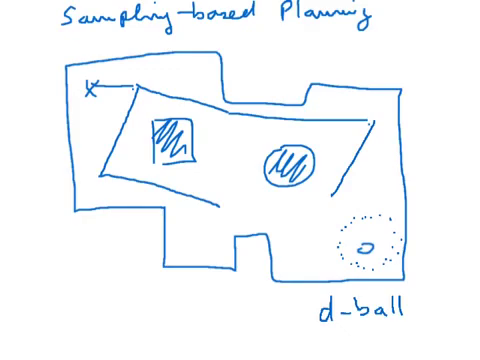
left_click_drag(336, 184, 364, 222)
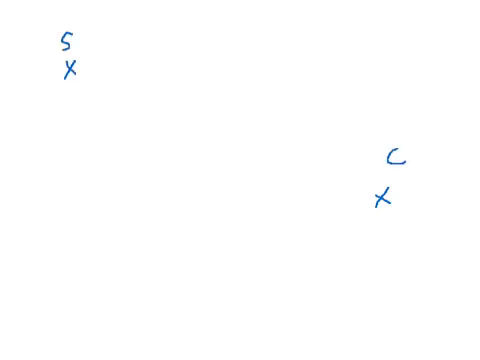
Draw a hatched rectangular obstacle between S and G and extend the first tree edge from S.
left_click_drag(136, 60, 180, 156)
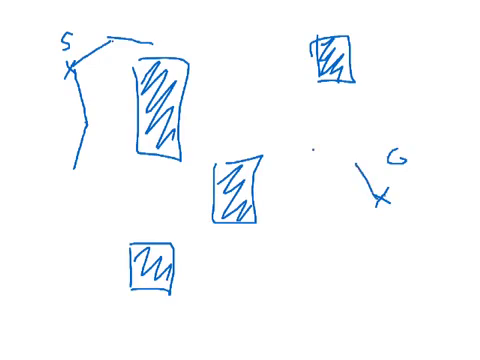
left_click_drag(316, 148, 378, 192)
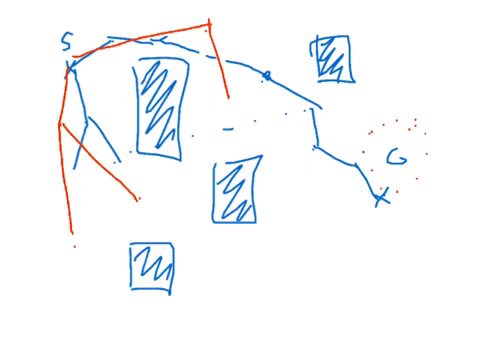
Add a red tree branch node near G while growing the trees toward the dotted goal region.
left_click(412, 130)
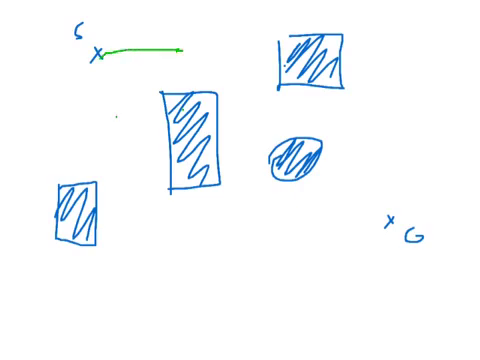
Draw a second green branch running downward from S, forming a pair of axes.
left_click_drag(100, 56, 116, 124)
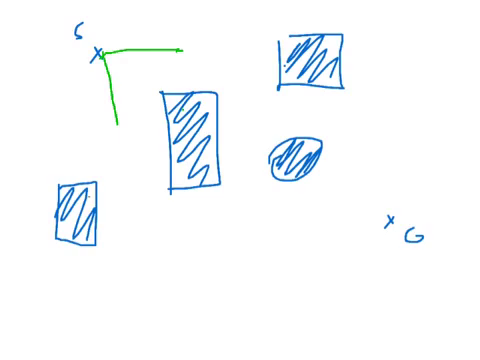